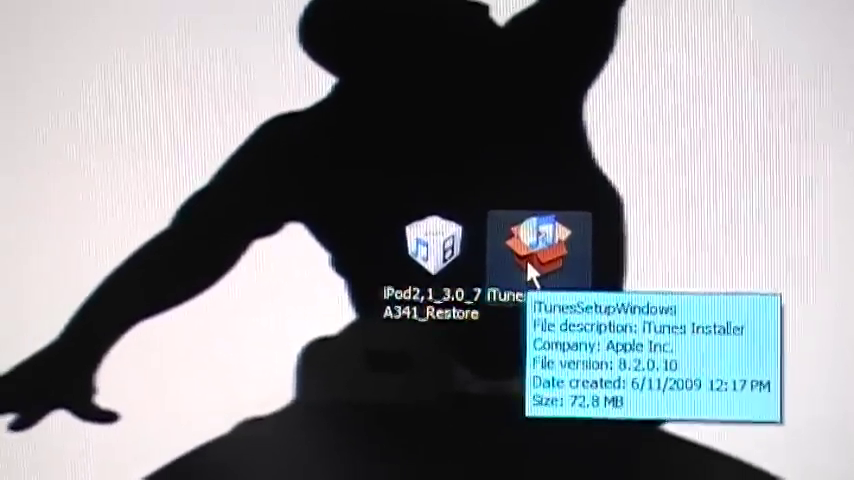
mouse_move(560, 324)
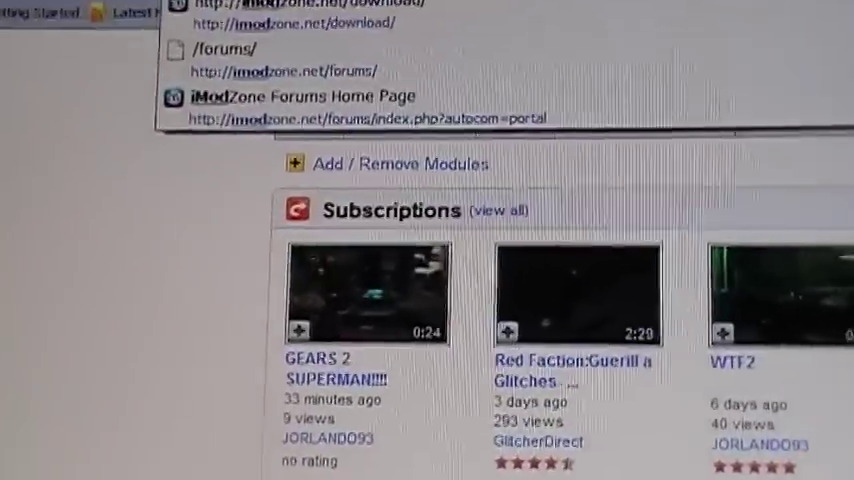
Step: Scroll the iModZone downloads page down to the iPhone OS 3.0 firmware section
scroll("down", 3)
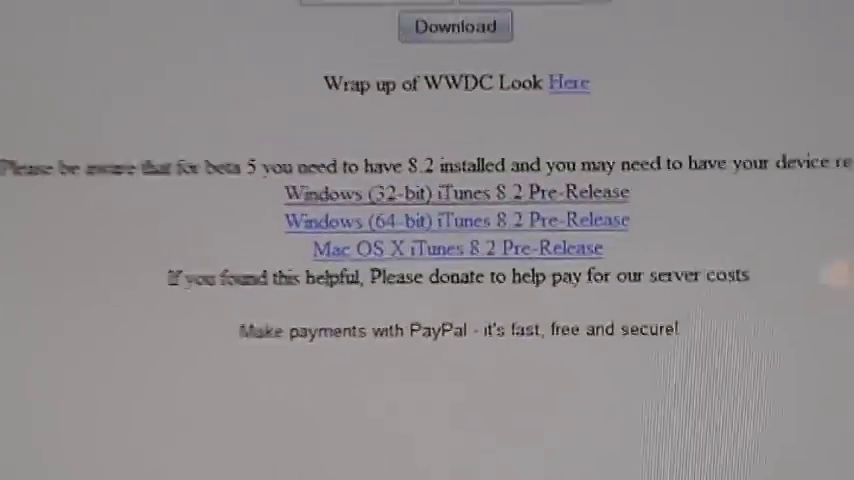
scroll("down", 3)
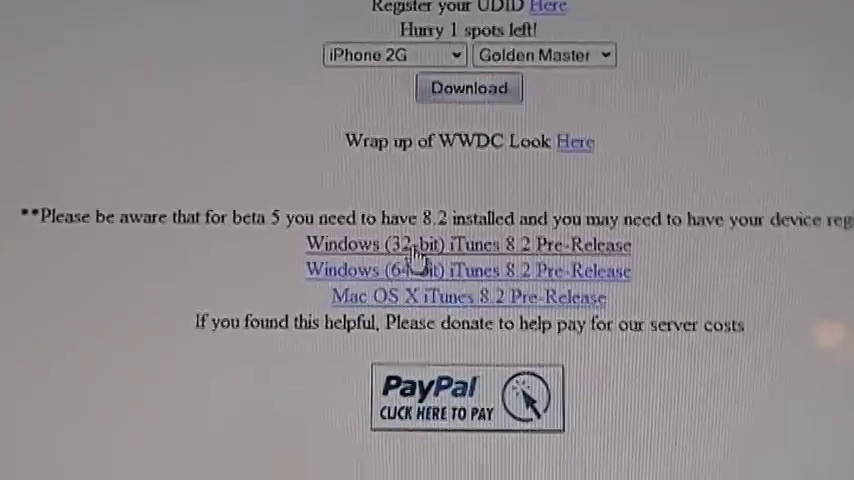
scroll("down", 3)
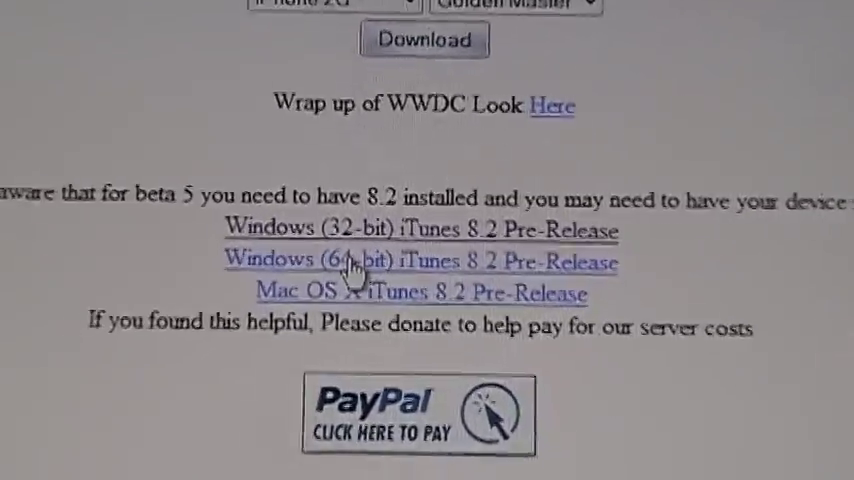
scroll("down", 3)
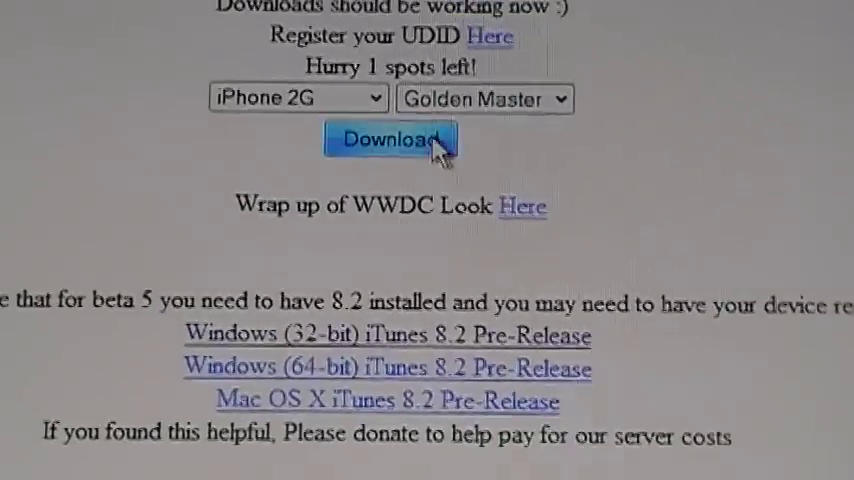
Step: Choose iPod Touch 2G as the device with the Golden Master release for download
left_click(296, 98)
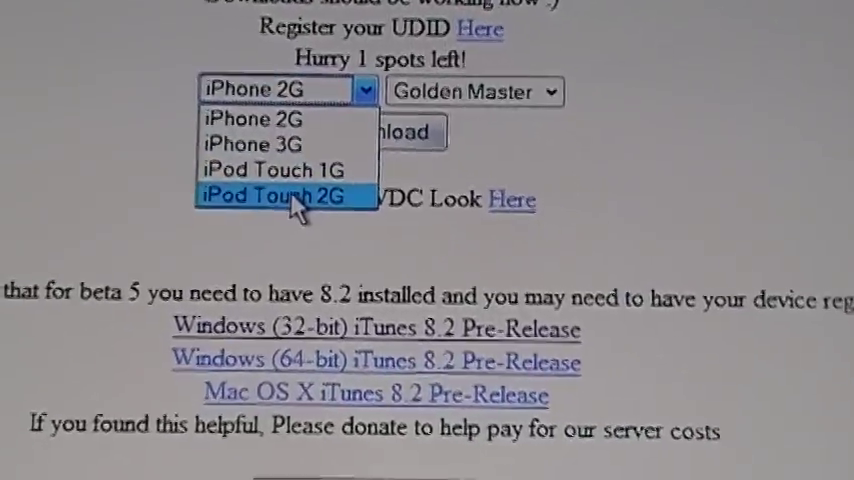
left_click(280, 196)
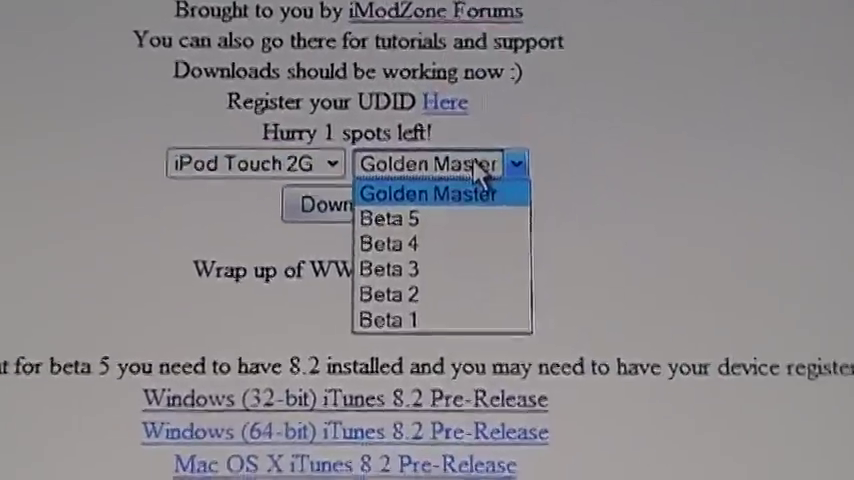
left_click(430, 192)
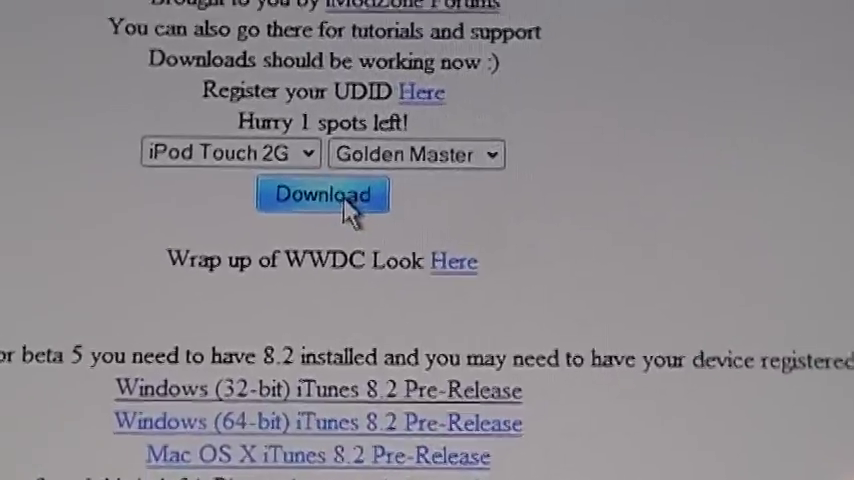
scroll("down", 3)
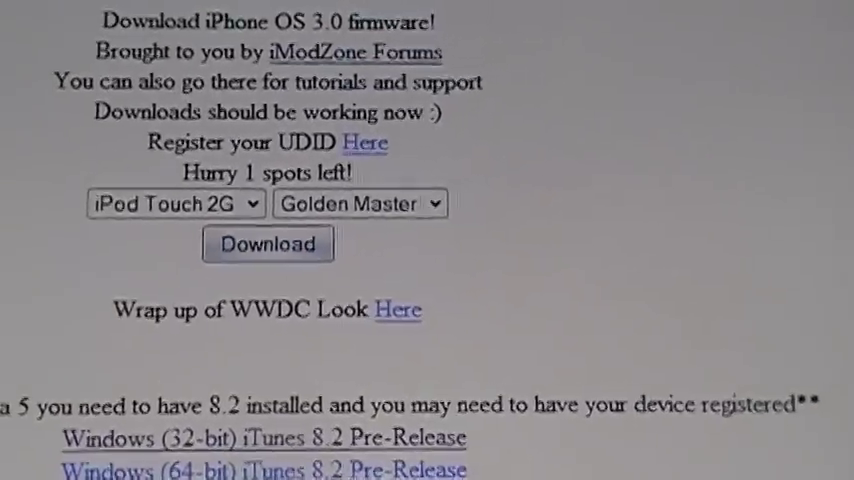
scroll("down", 3)
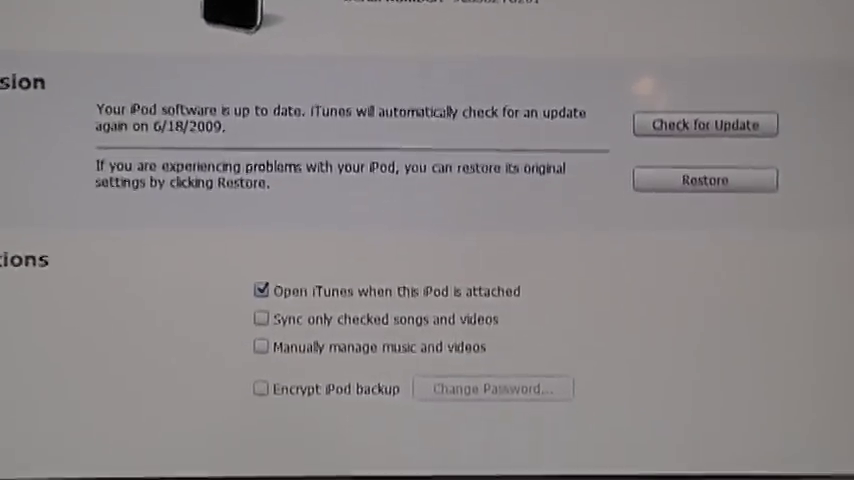
scroll("down", 3)
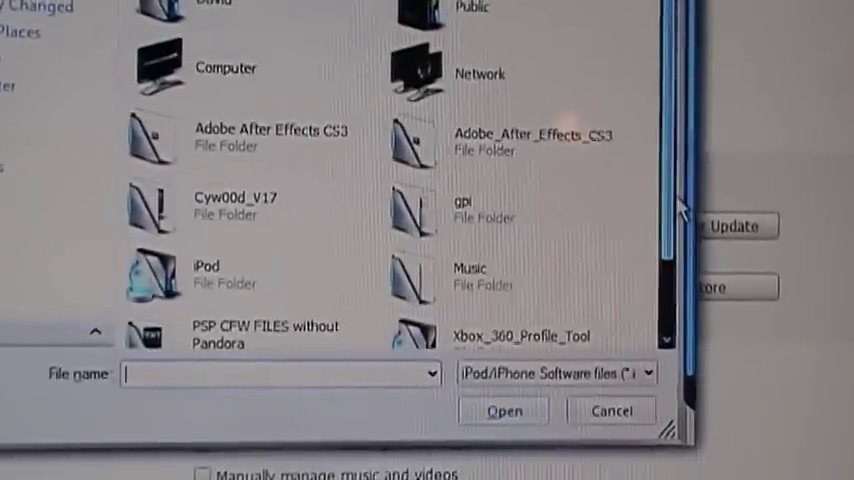
Step: Select the iPod2,1_3.0_7A341_Restore firmware file in the Open dialog
scroll("down", 3)
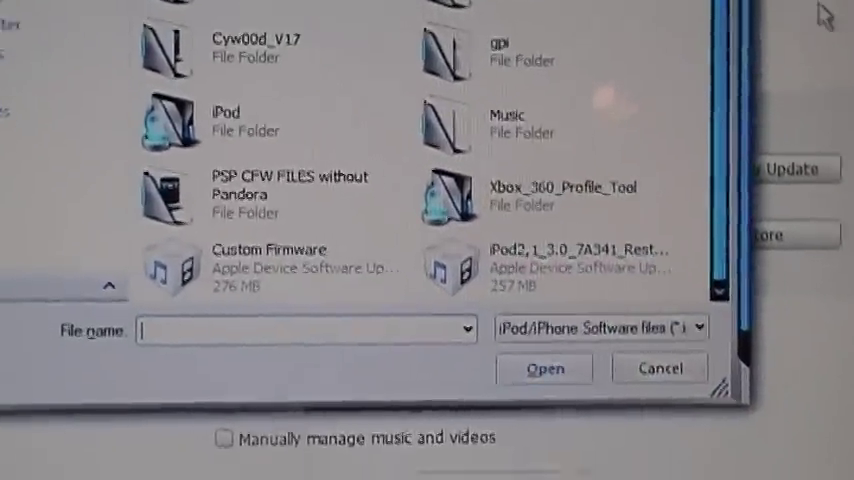
left_click(658, 368)
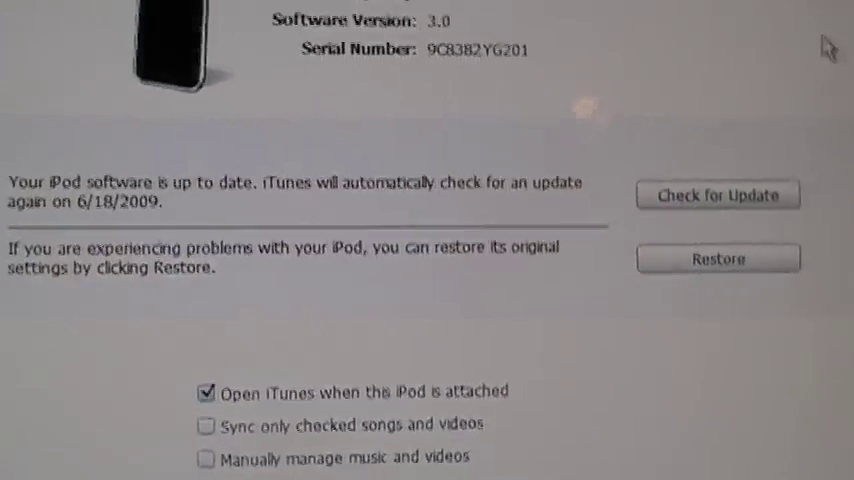